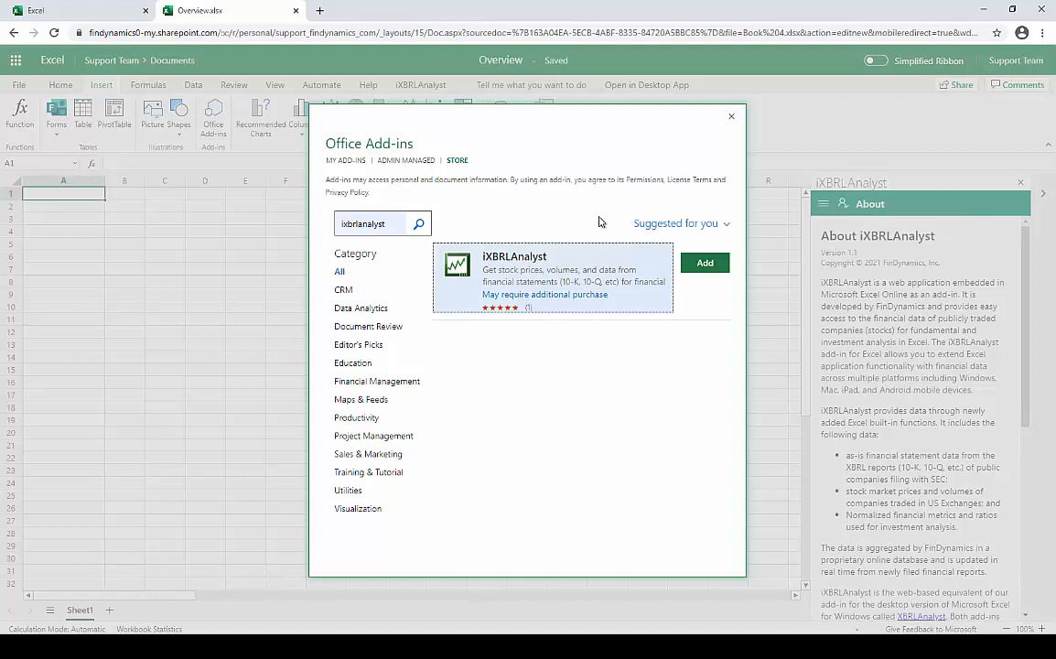
mouse_move(520, 200)
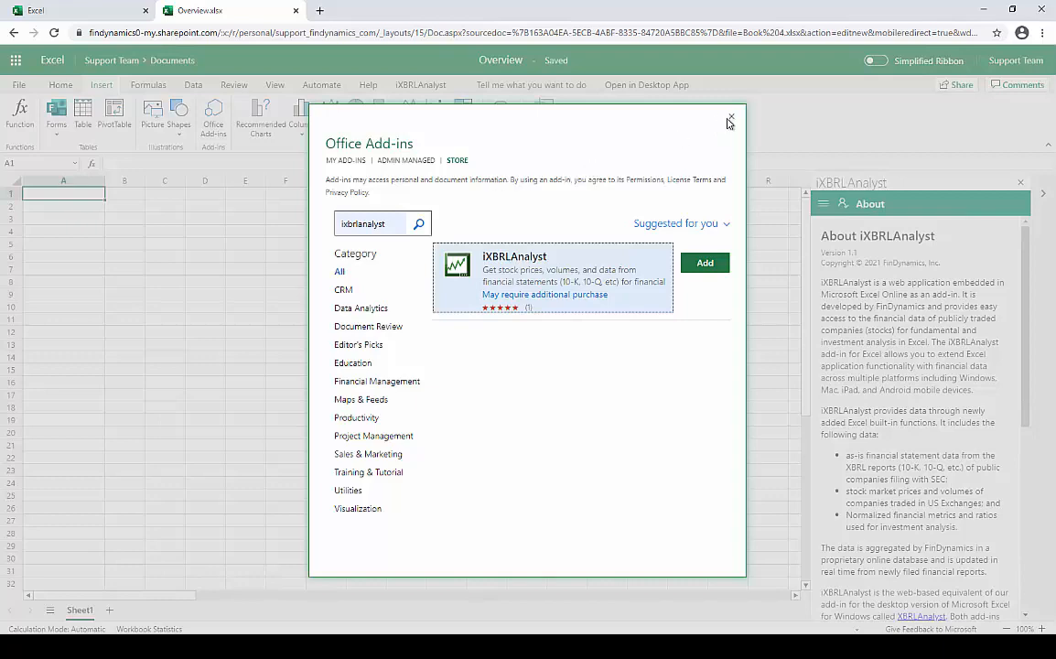
Close the Office Add-ins store and show the iXBRLAnalyst ribbon commands
left_click(730, 120)
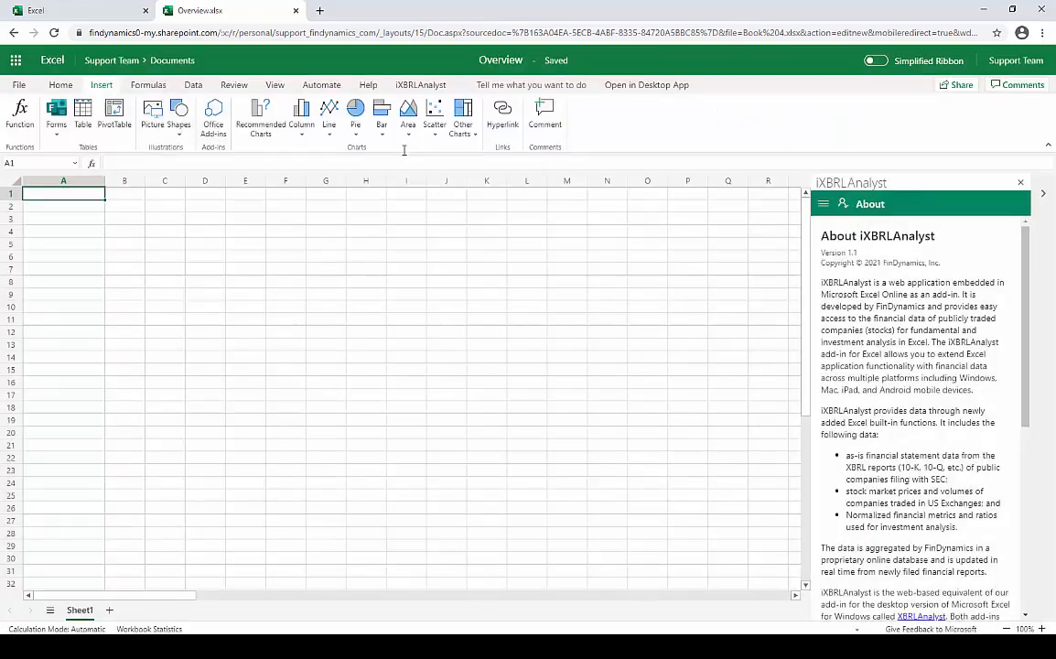
left_click(420, 84)
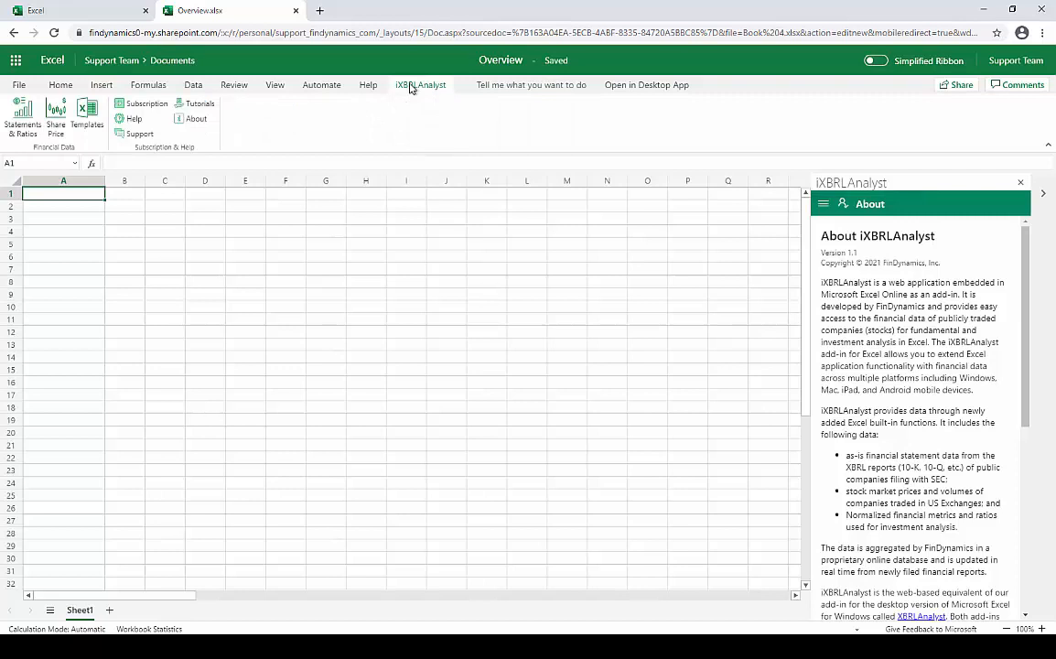
mouse_move(306, 126)
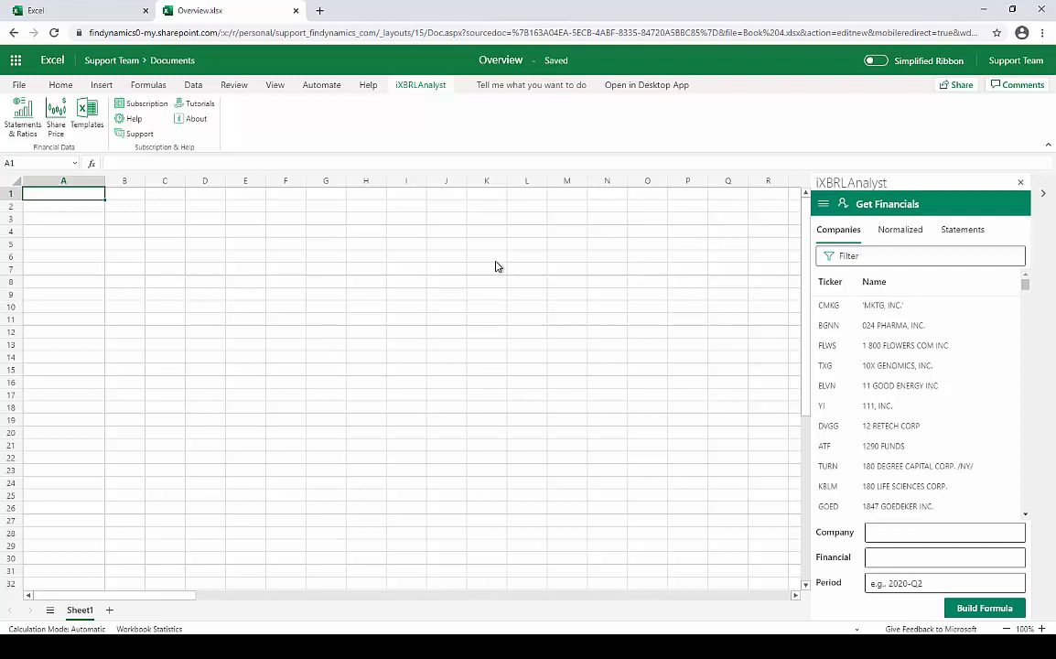
Build a FINVALUE formula in A1 for 3M CO Revenue, period 2020-Q3
left_click(919, 255)
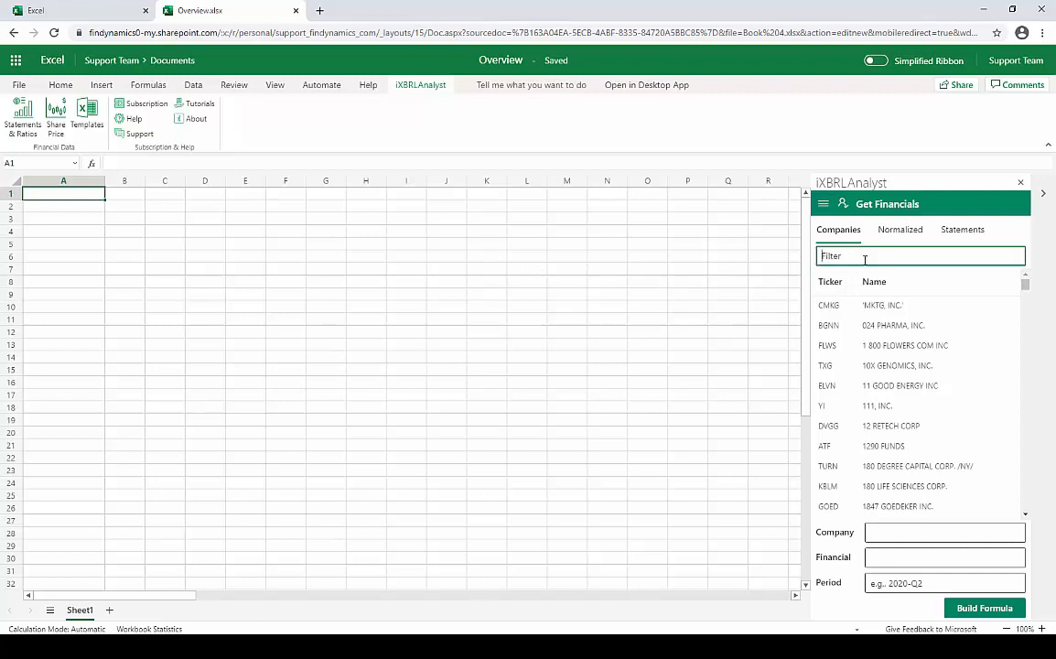
type("MMM")
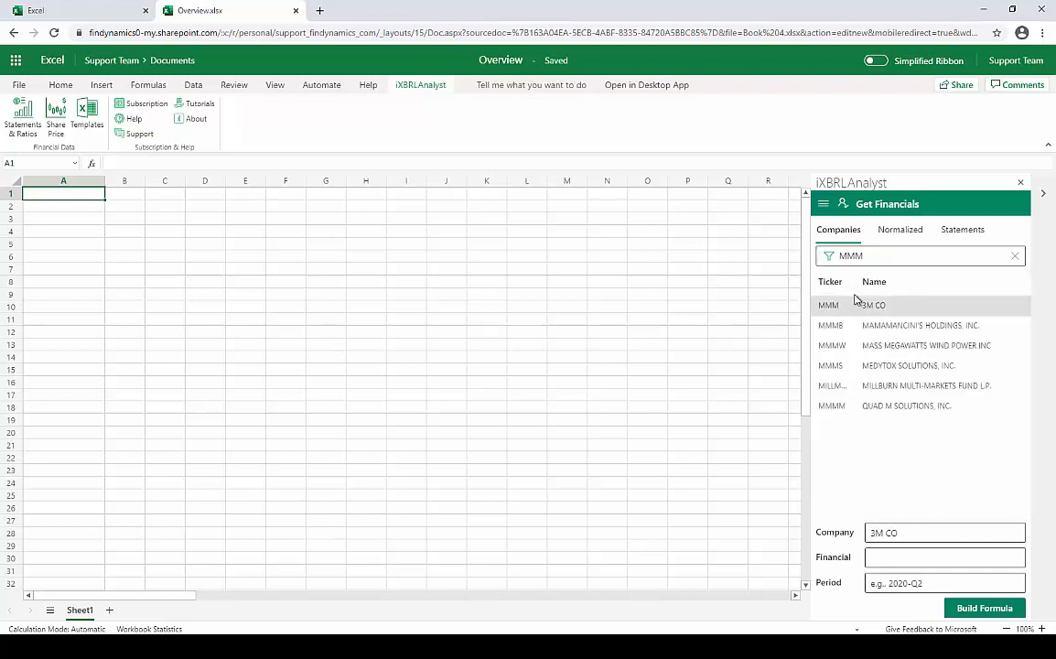
left_click(900, 229)
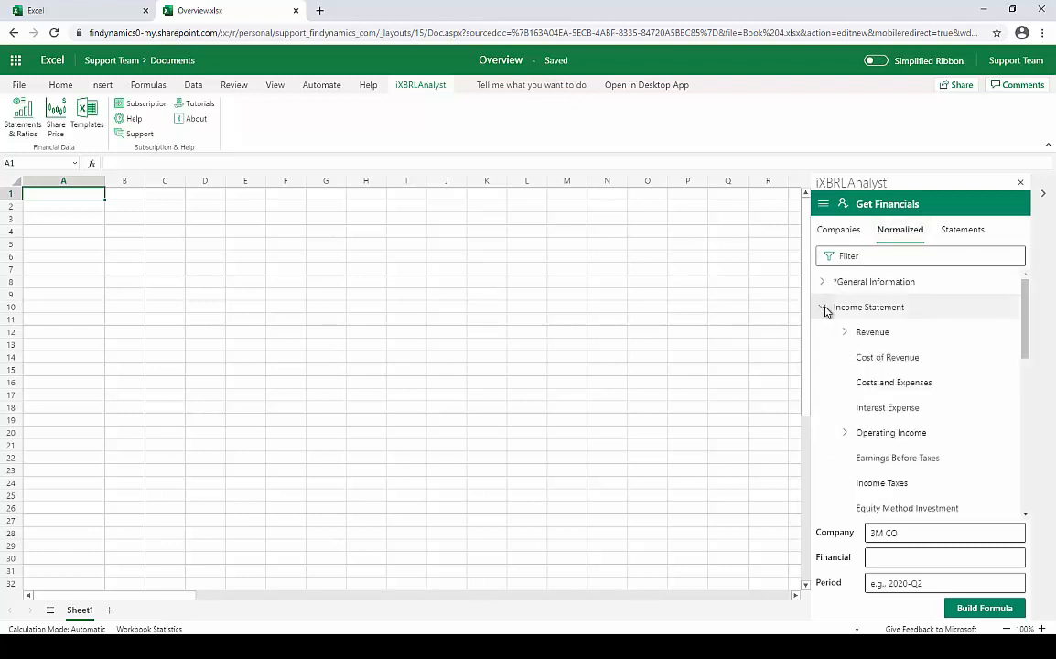
left_click(873, 331)
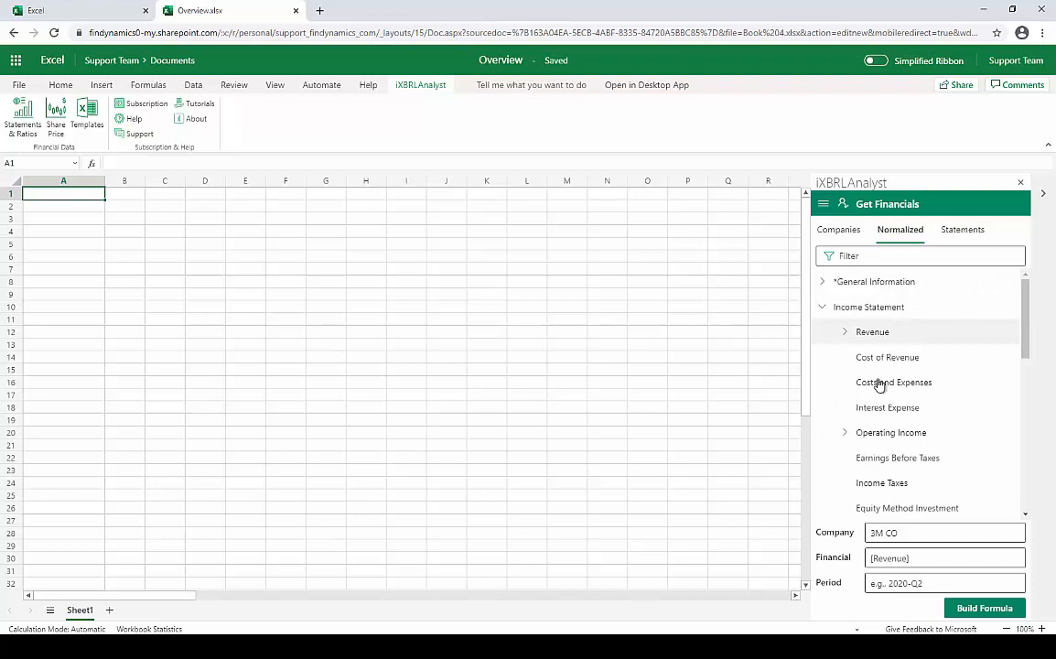
left_click(944, 582)
type("2020-Q3")
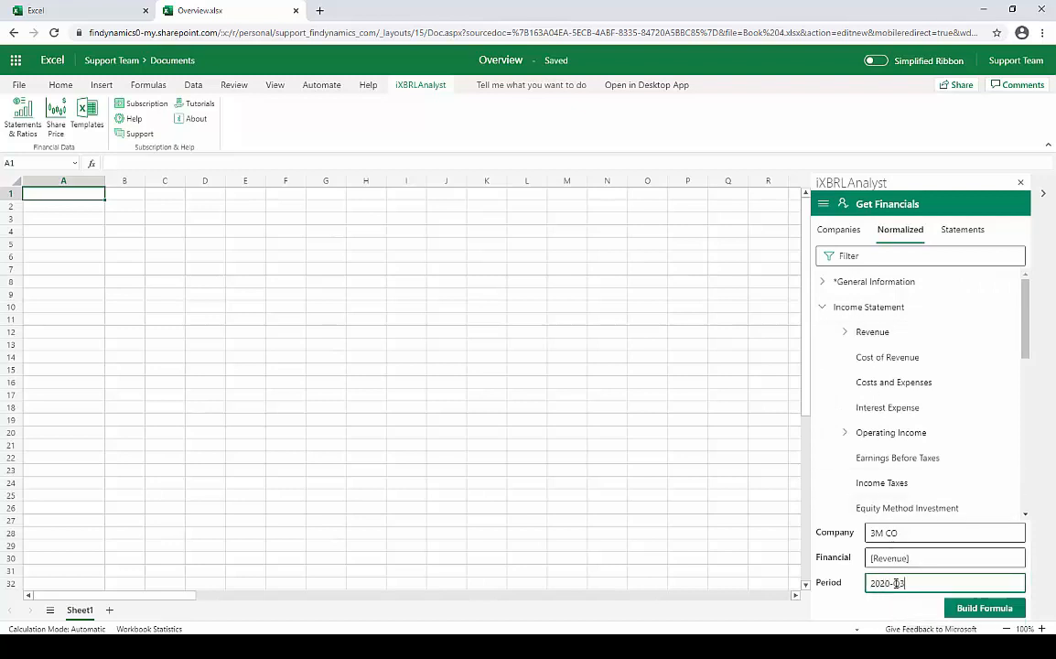
left_click(985, 608)
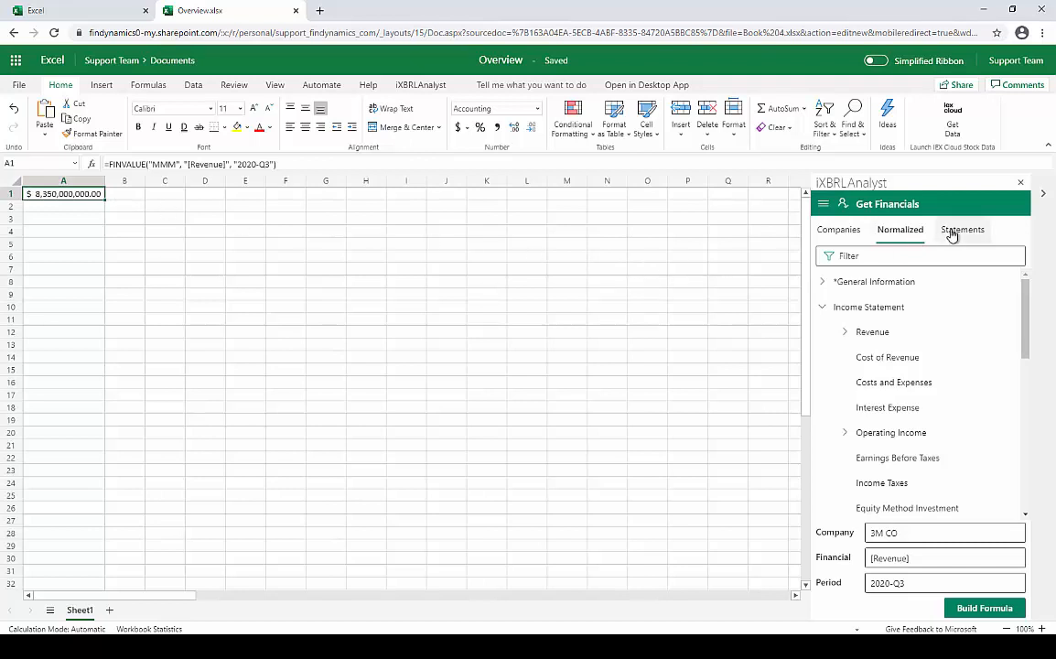
Switch to the Statements view and scroll through 3M's filing list
left_click(962, 230)
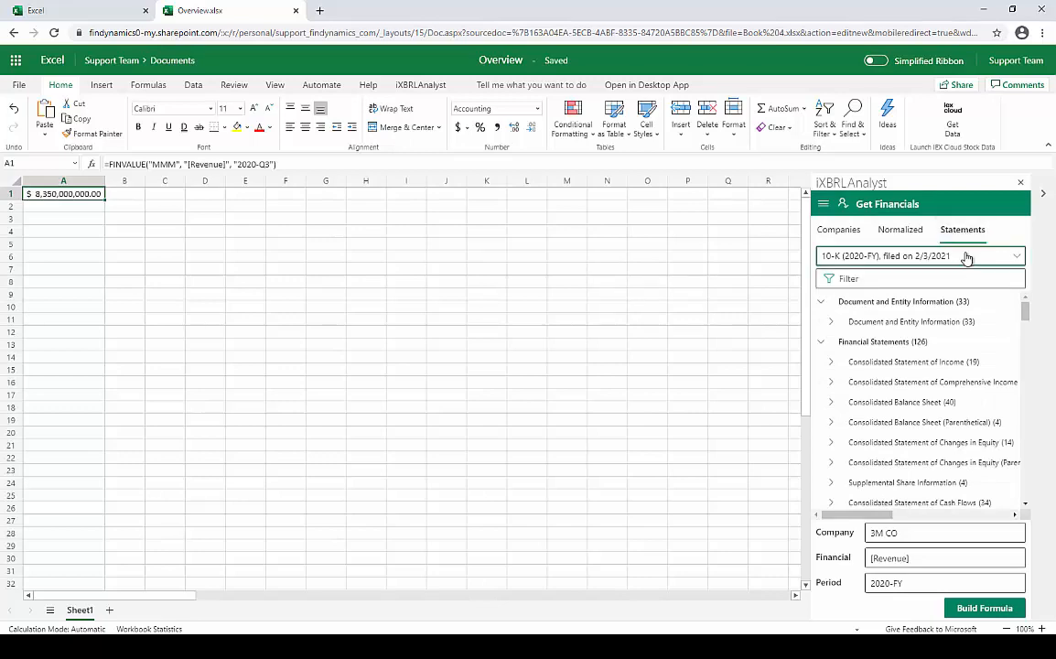
left_click(921, 255)
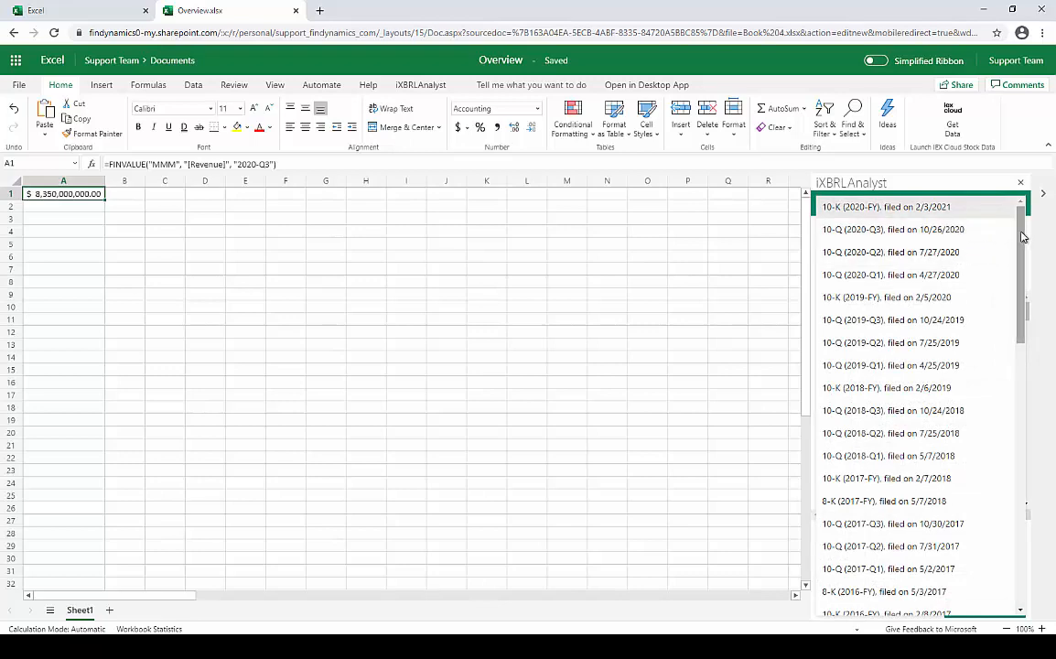
scroll("down", 3)
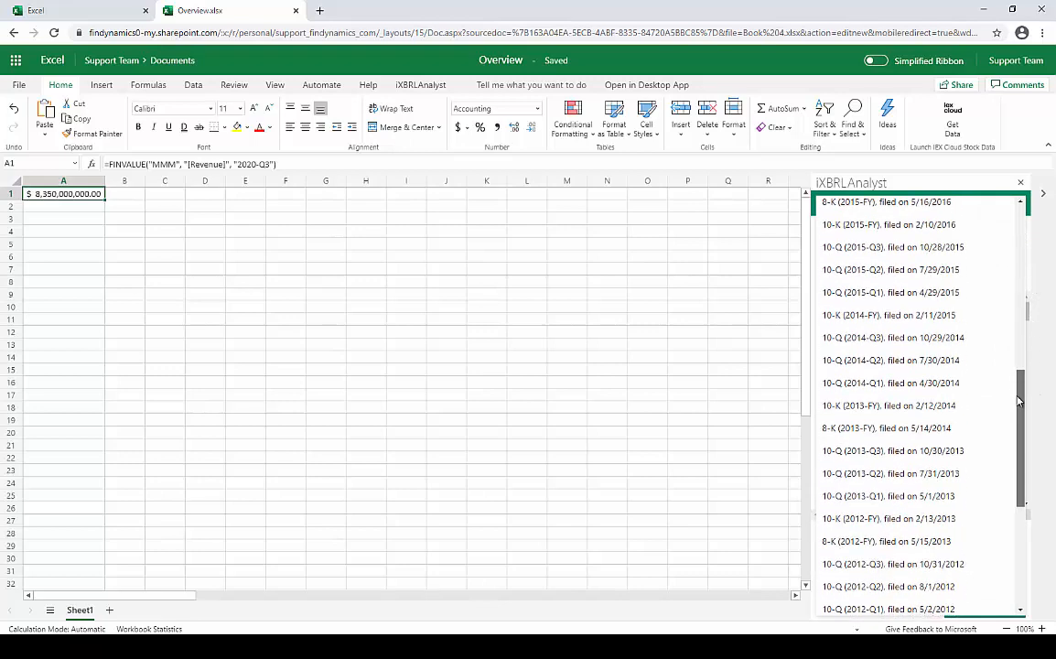
scroll("down", 3)
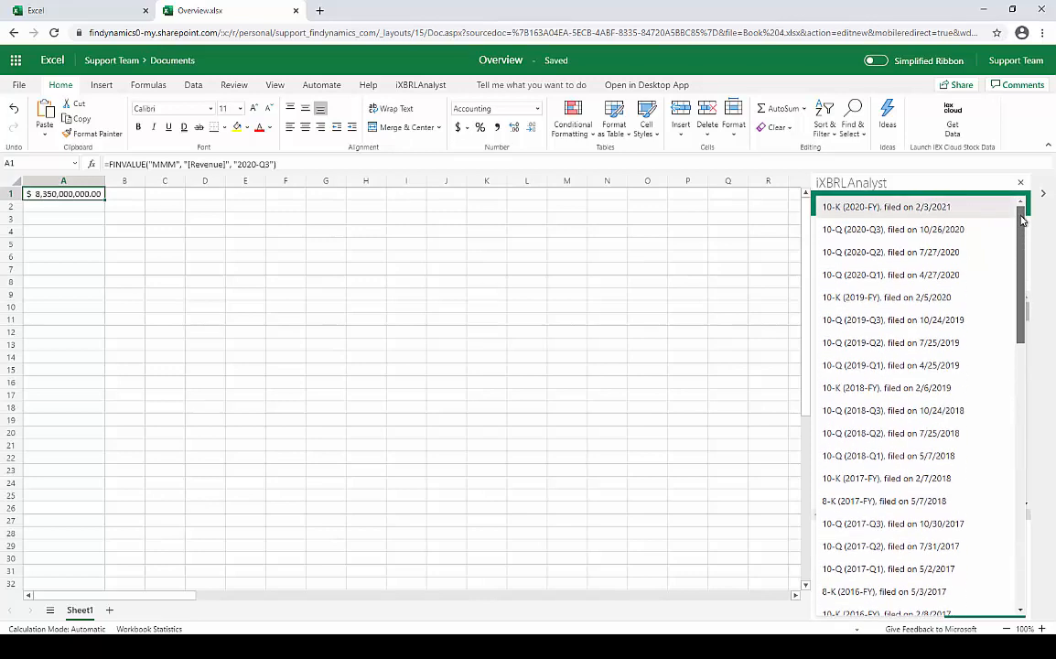
mouse_move(856, 229)
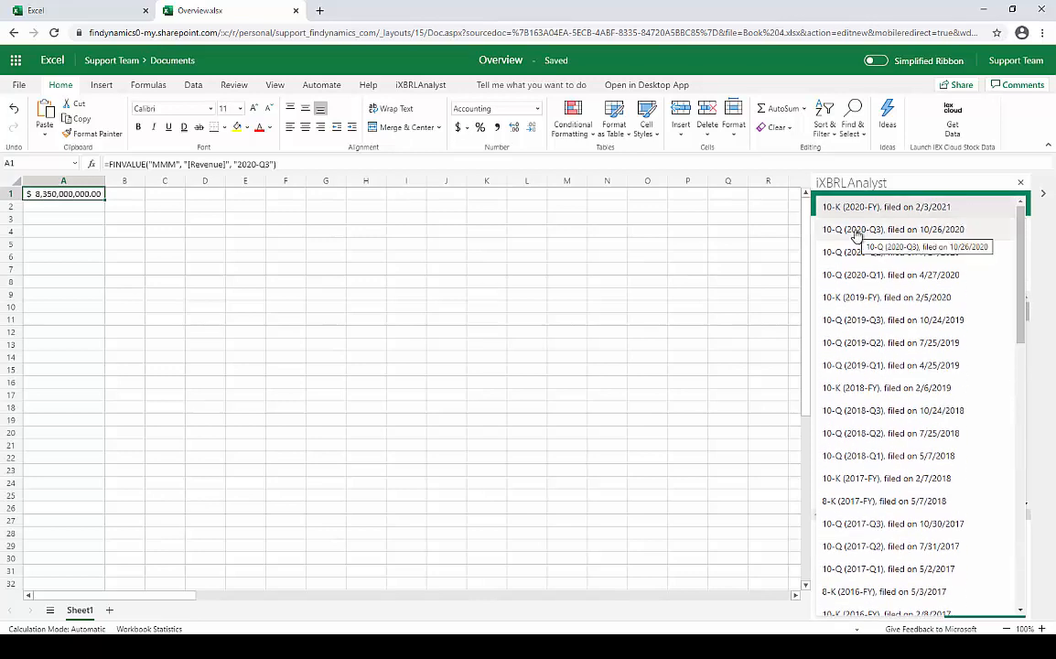
From the 2020-Q3 10-Q filing, insert 3M's Long-term debt formula into A2
left_click(892, 230)
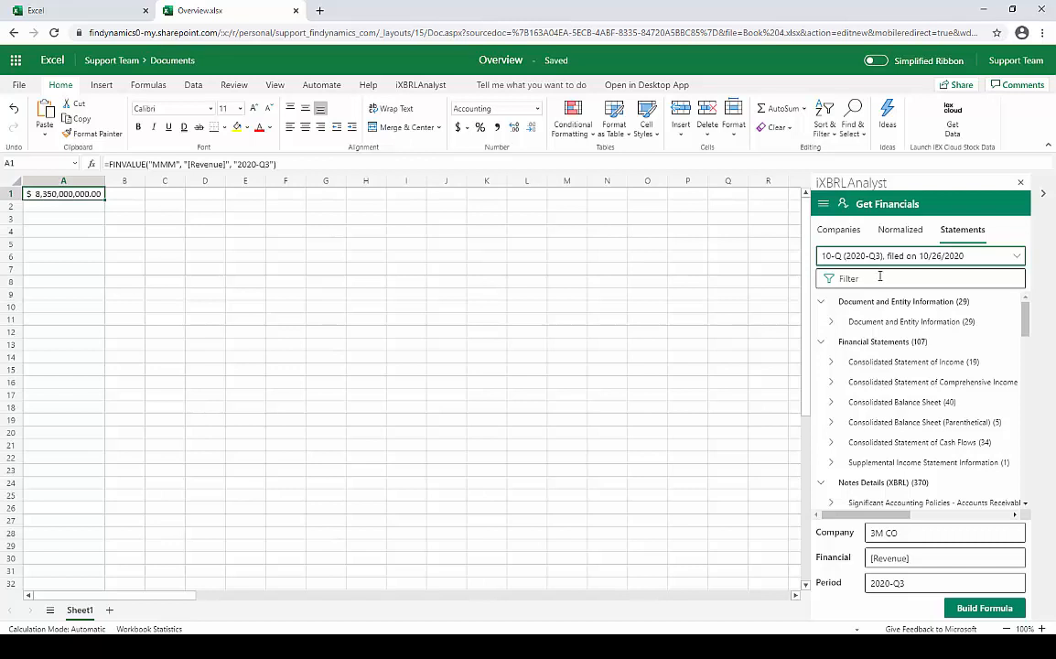
type("debt")
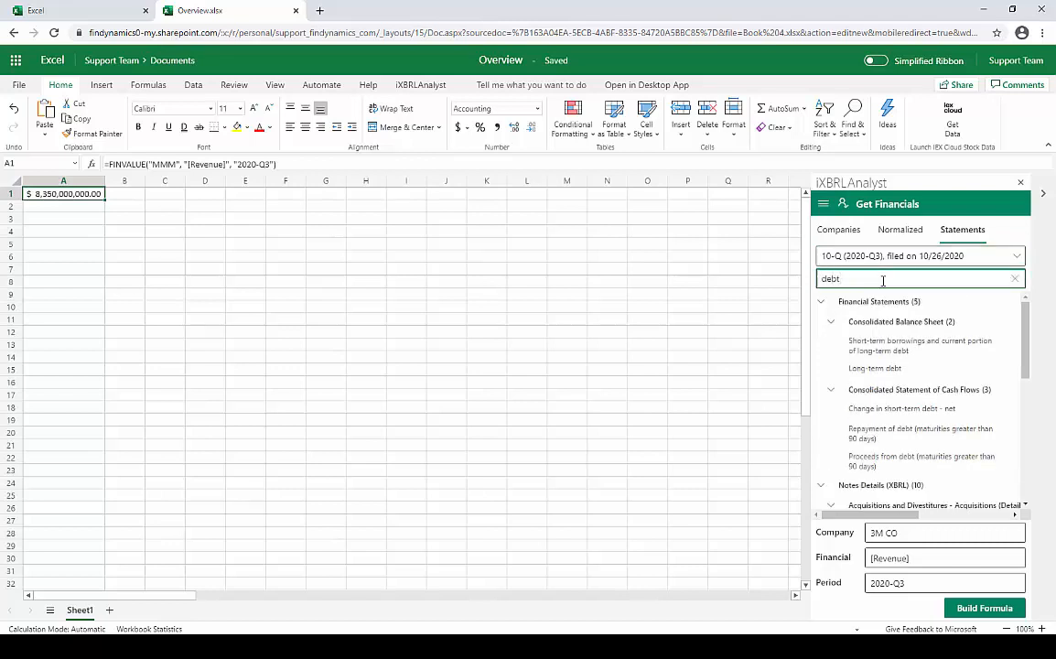
scroll("down", 3)
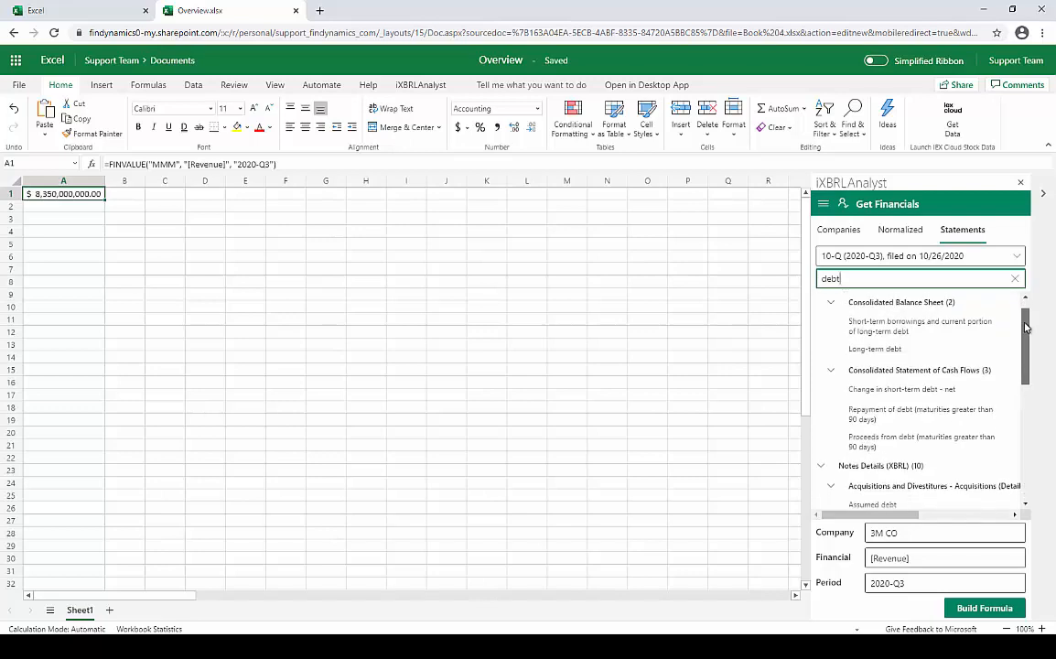
scroll("down", 3)
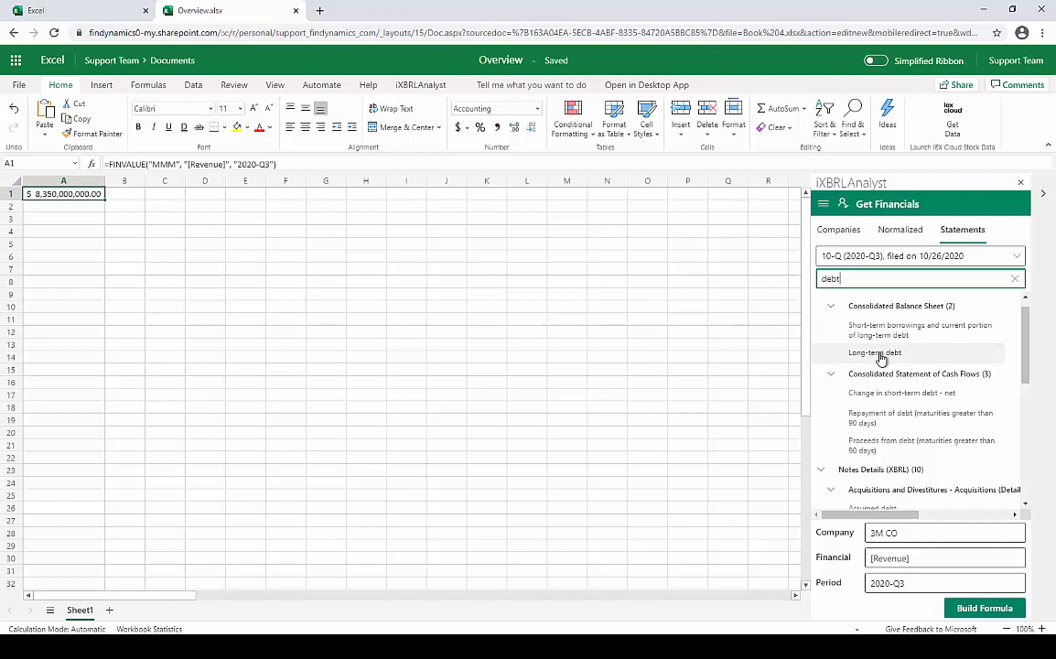
left_click(874, 352)
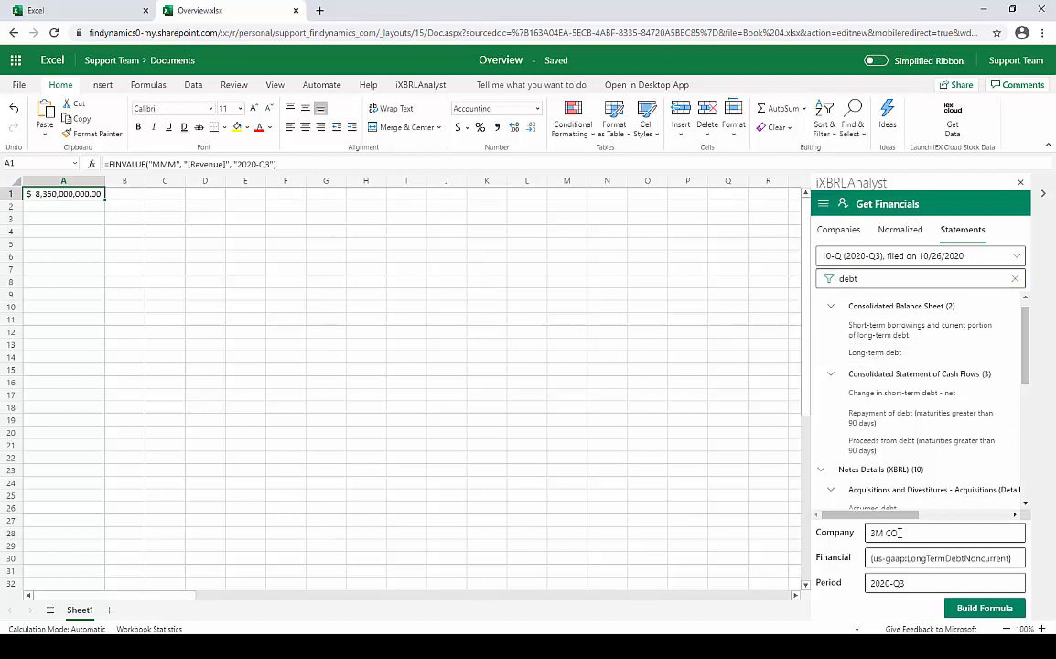
triple_click(940, 558)
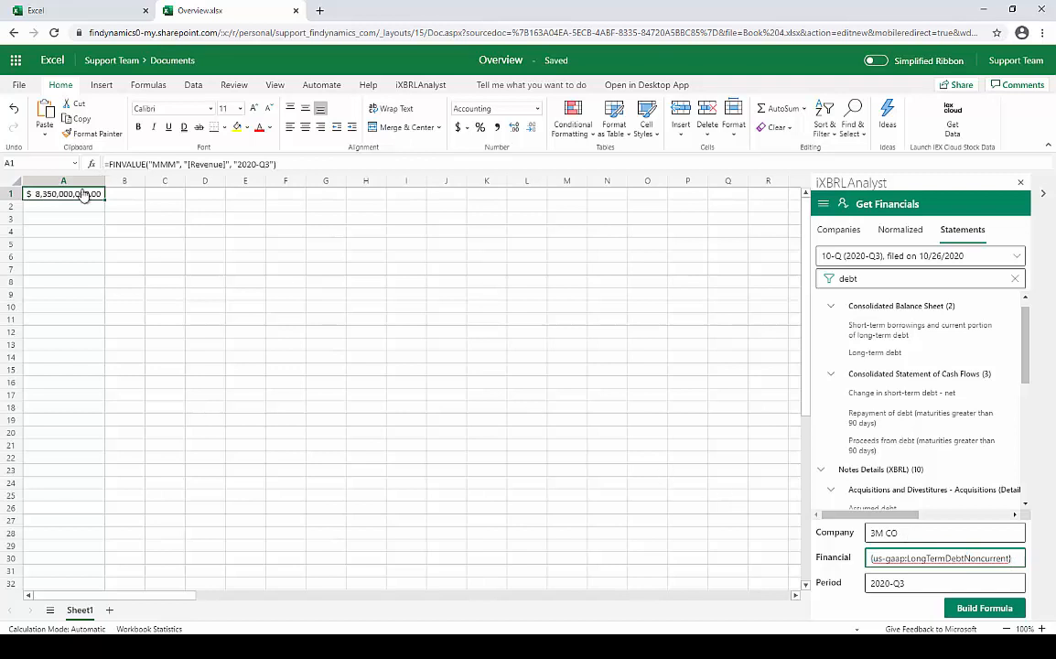
left_click(63, 206)
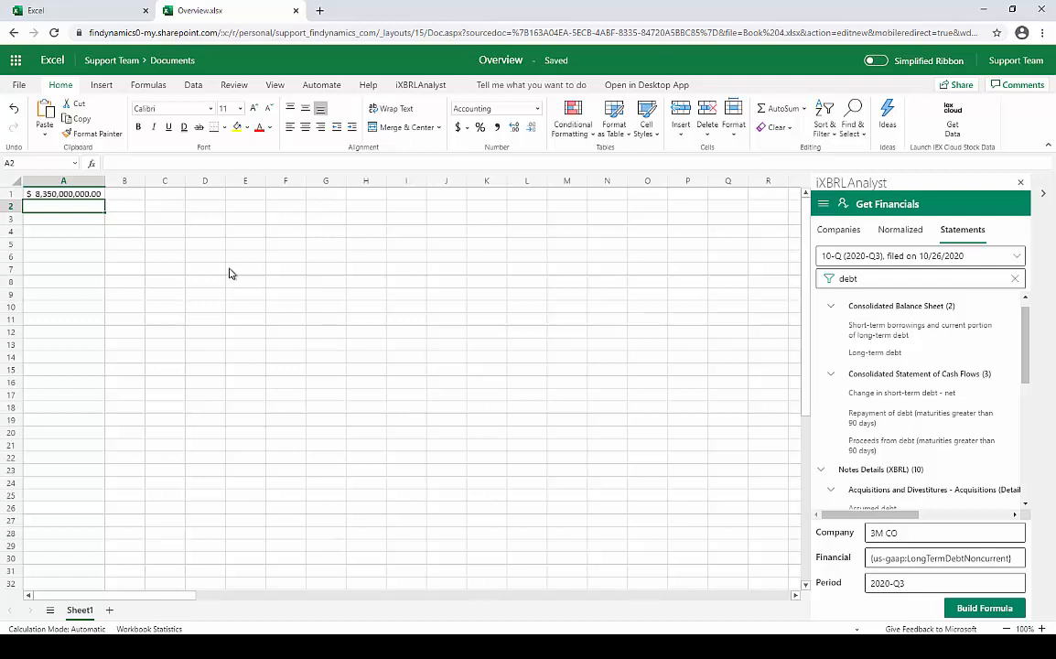
mouse_move(737, 433)
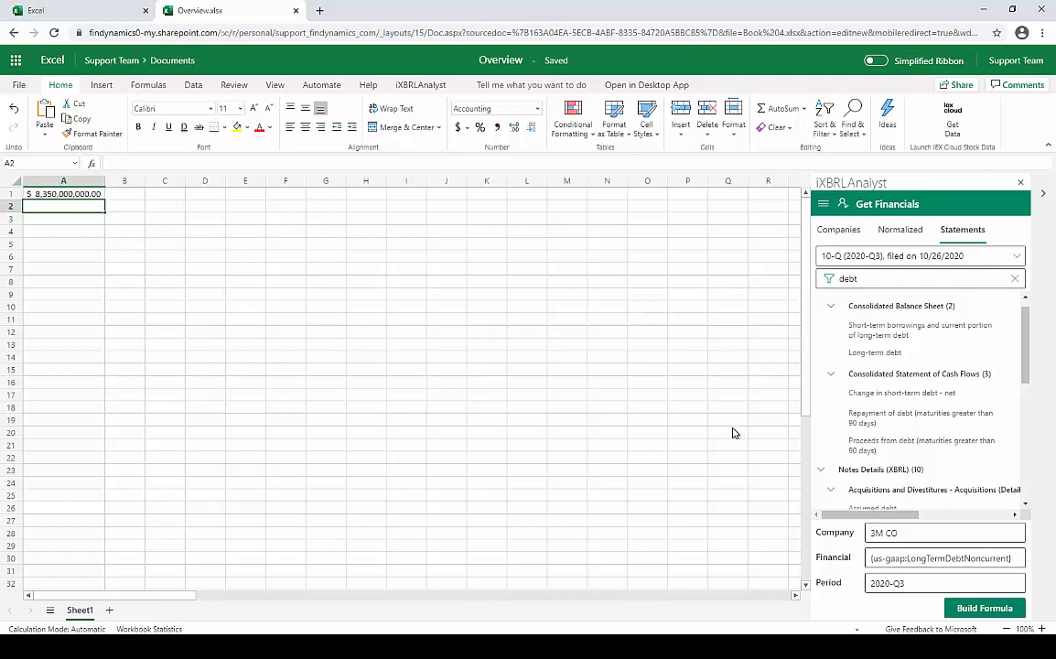
left_click(984, 608)
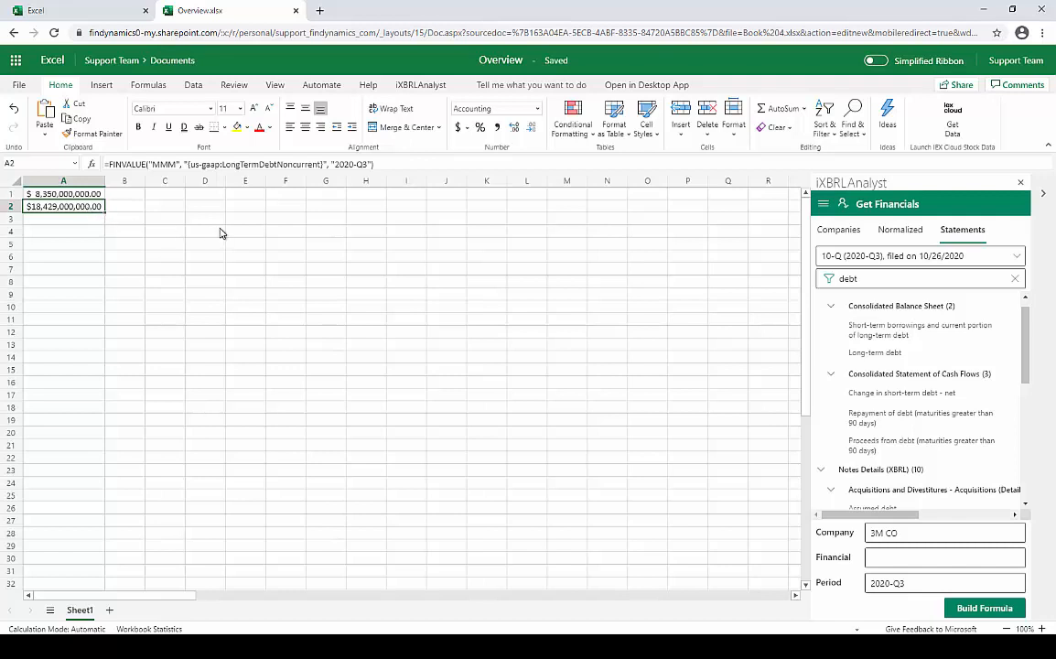
Insert 3M's adjusted closing share price for 3 February 2021 into A3
left_click(823, 203)
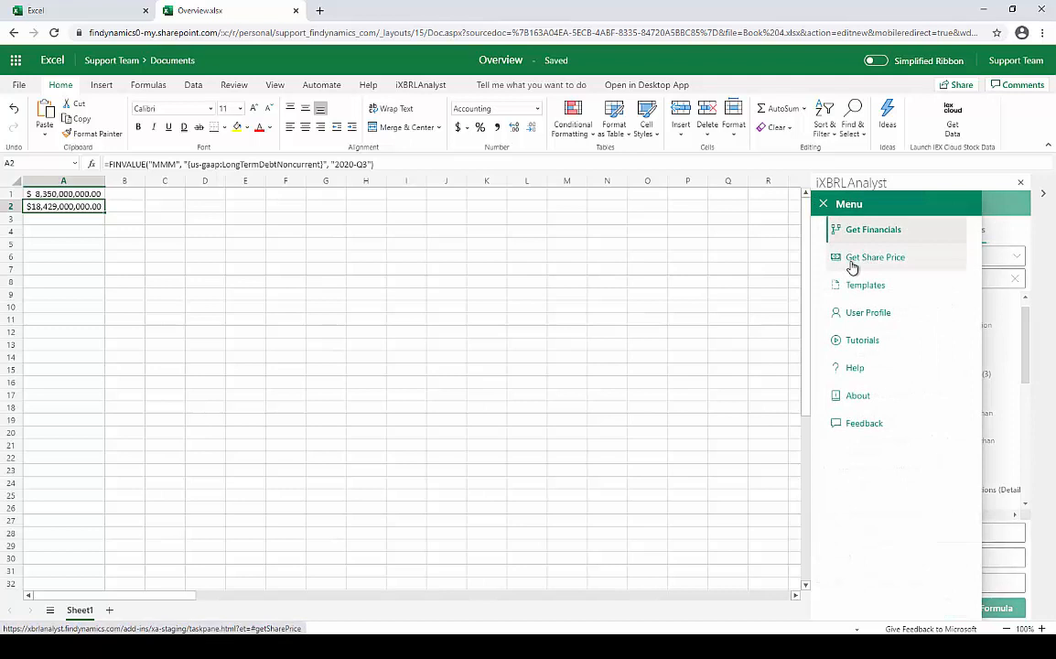
left_click(875, 258)
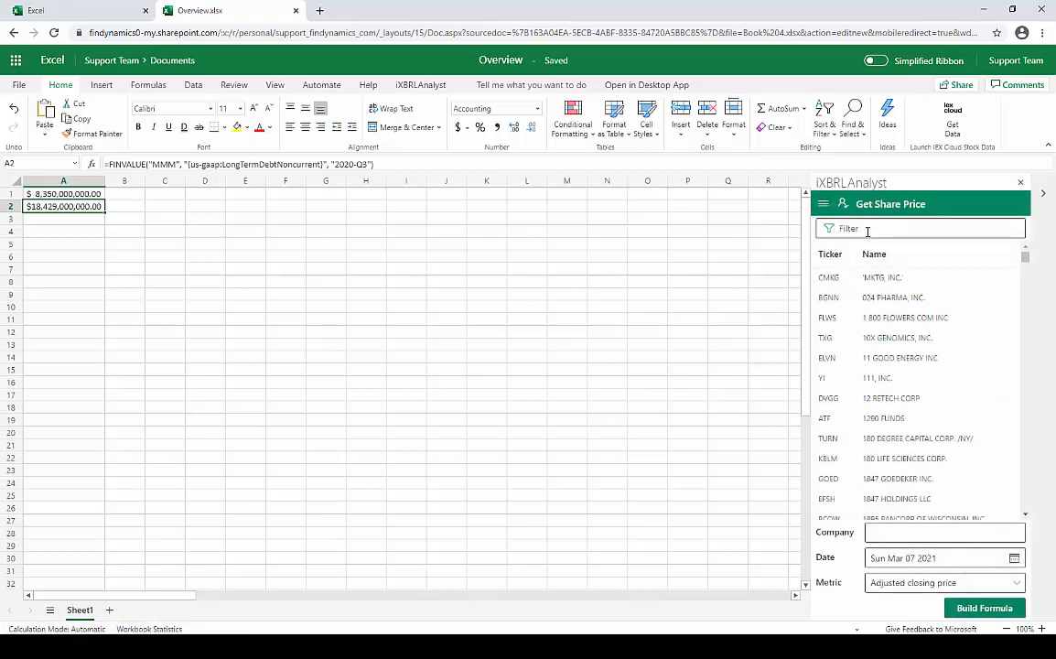
left_click(920, 228)
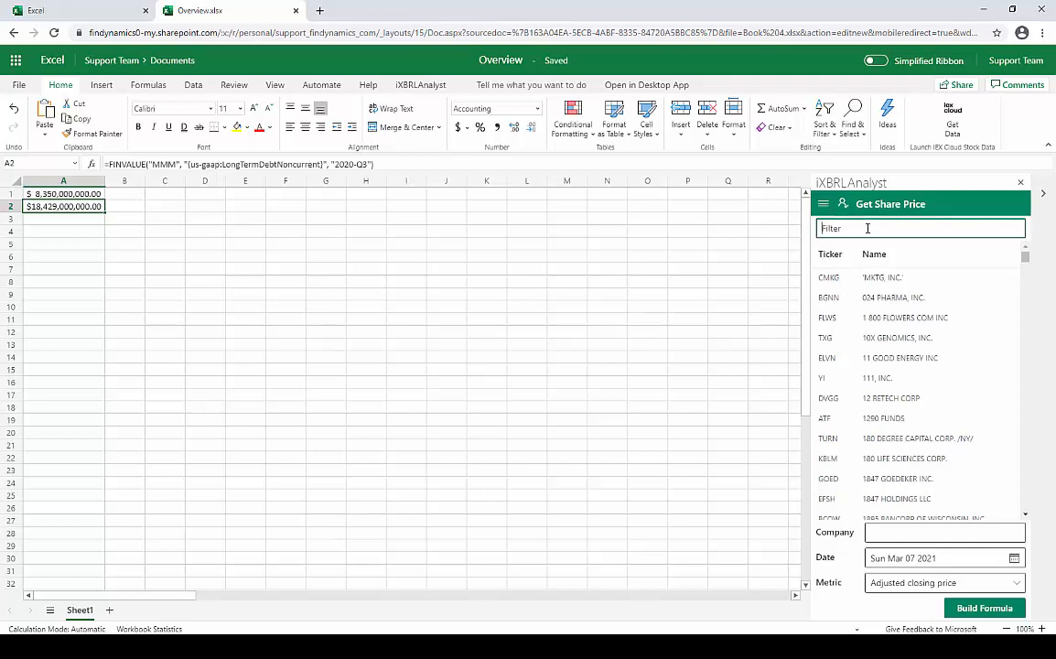
type("MMM")
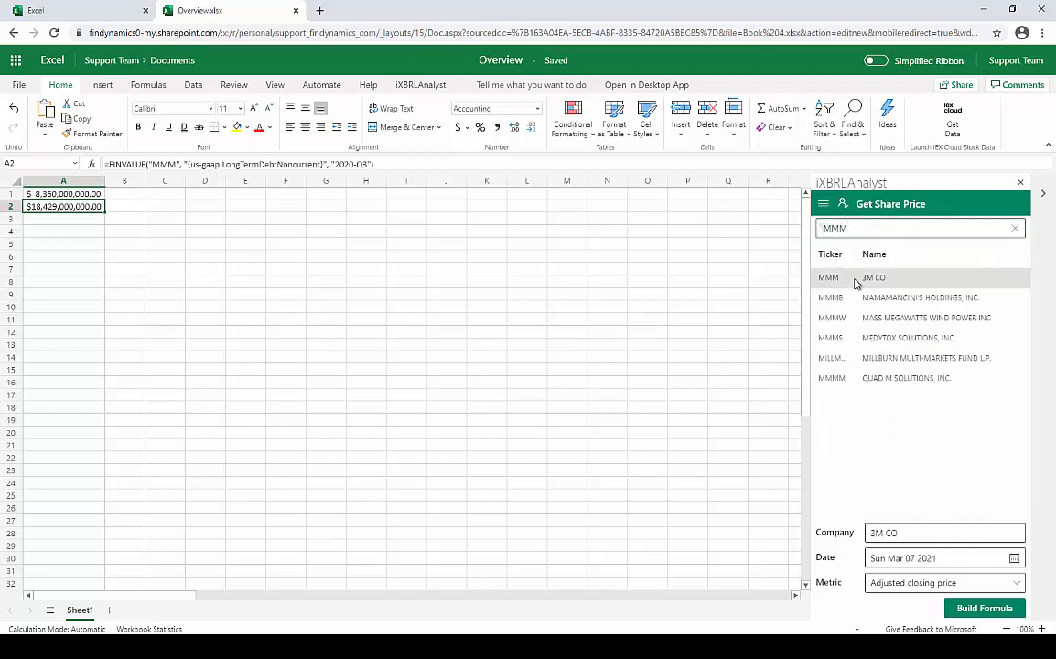
left_click(829, 278)
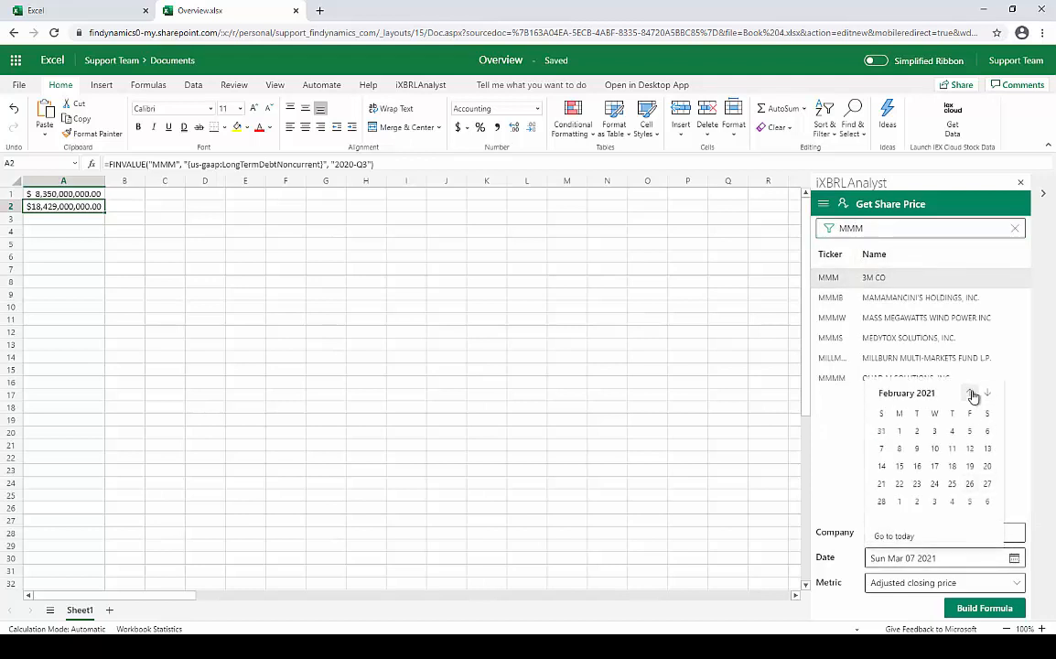
left_click(935, 431)
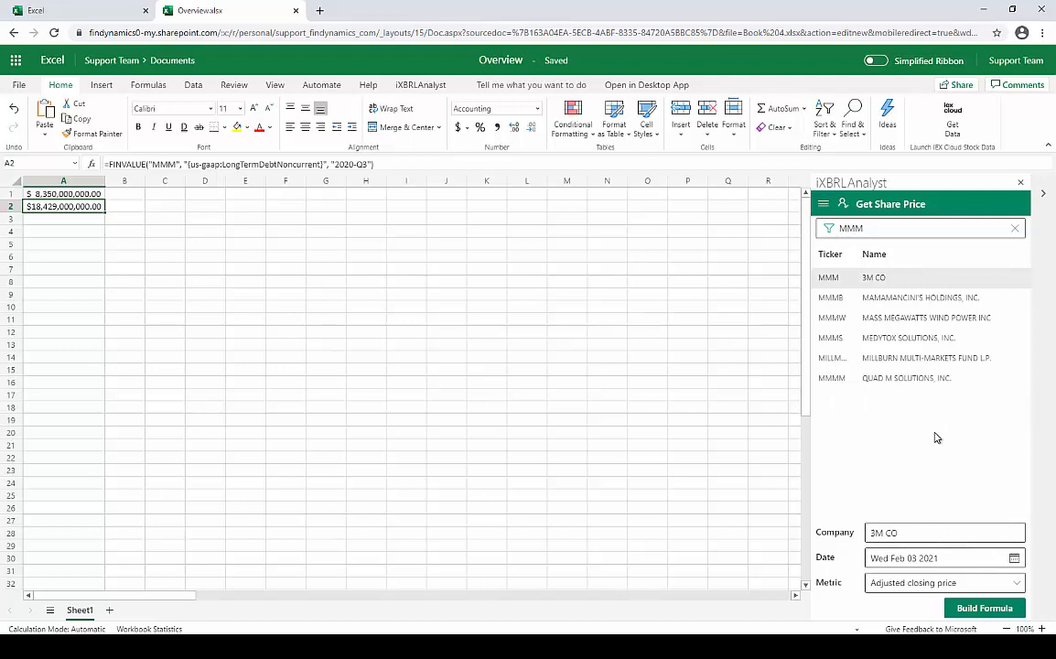
left_click(1015, 583)
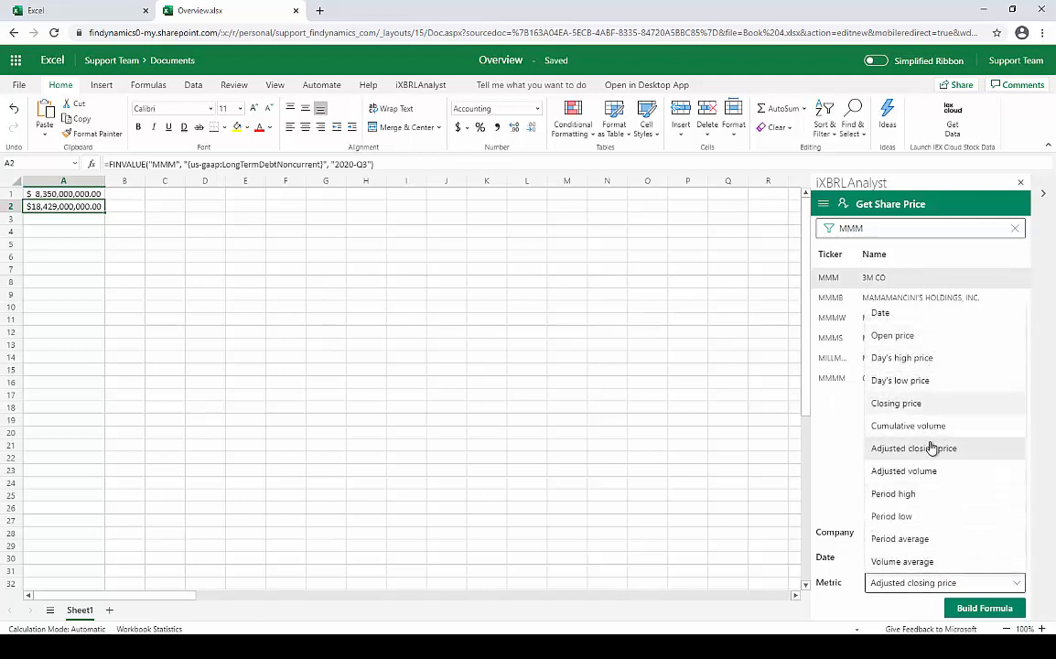
left_click(913, 447)
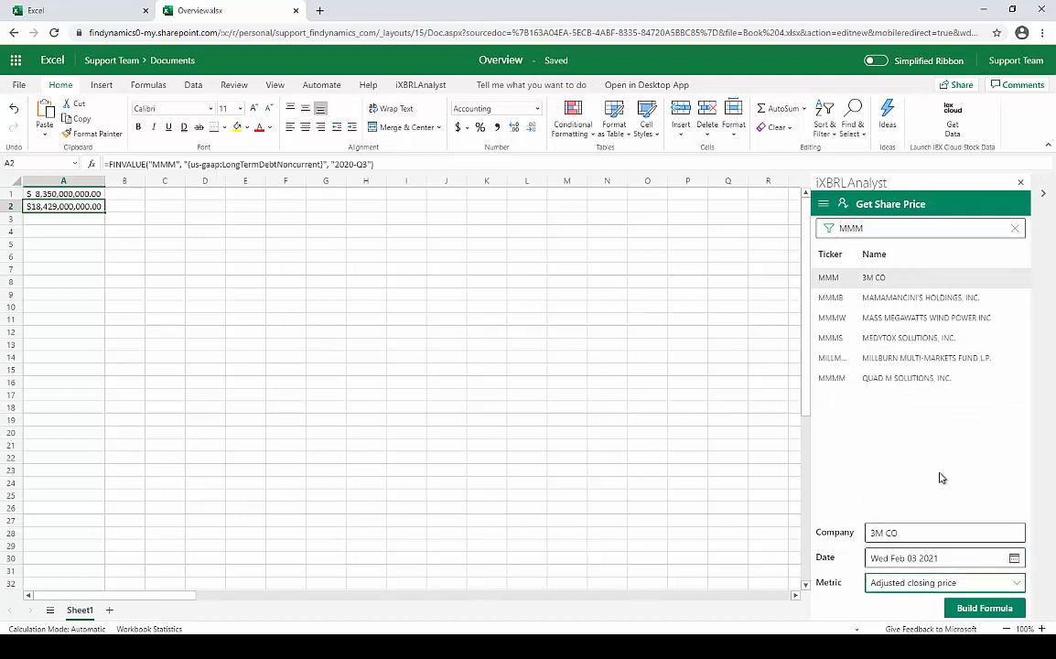
left_click(63, 219)
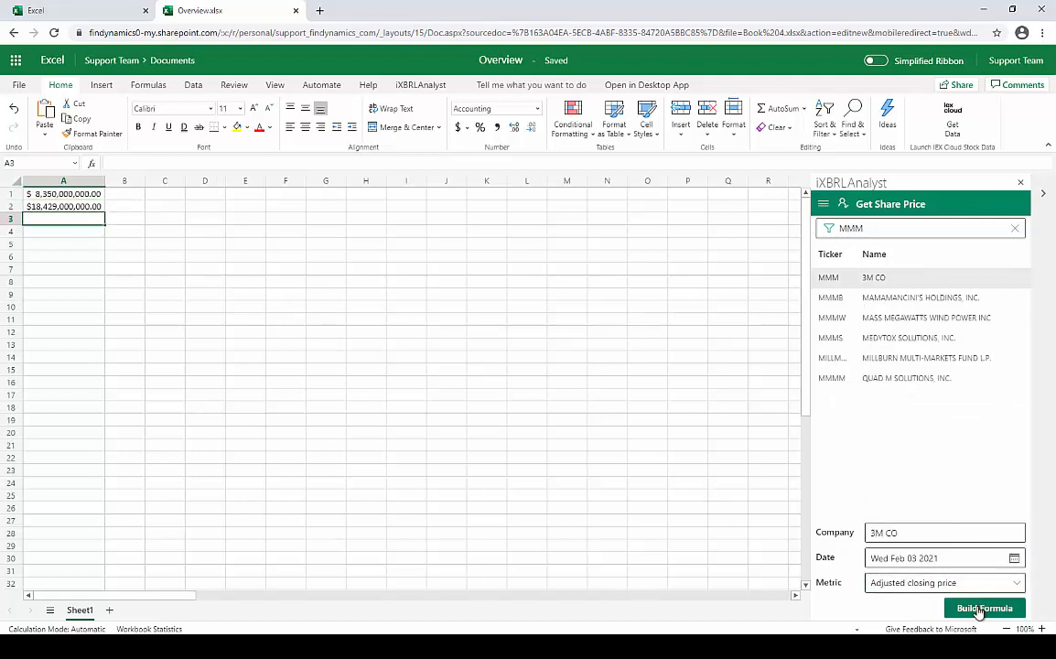
left_click(985, 607)
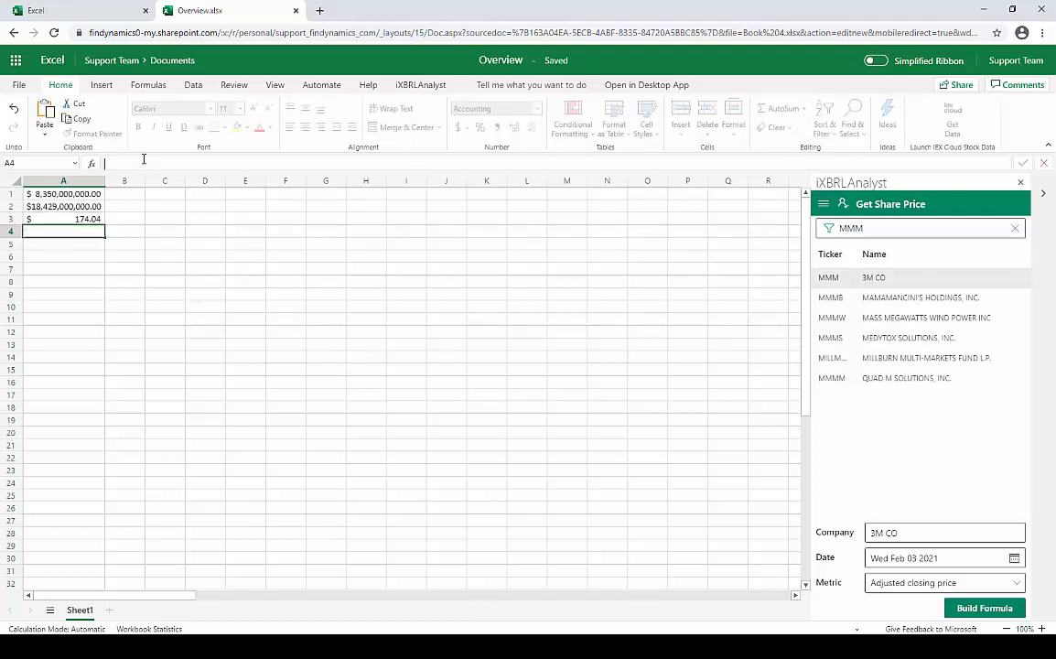
Type =FINVALUE("MSFT", "[Revenue]") into A4 and dismiss the help popup
type("=FINVALUE(\"MSFT\", \"")
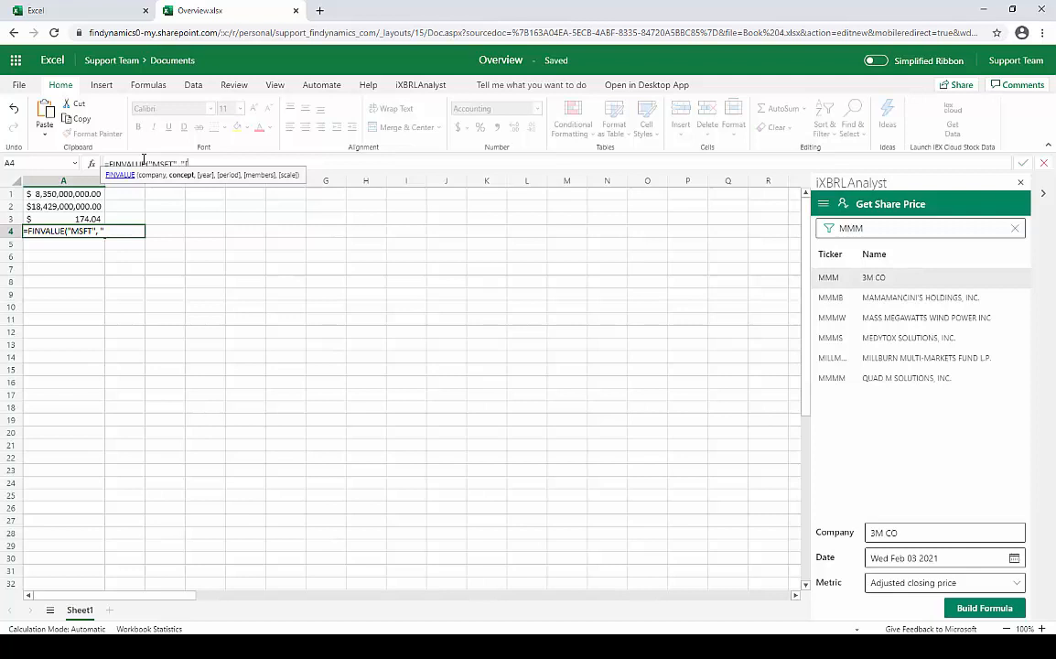
type("[Reve")
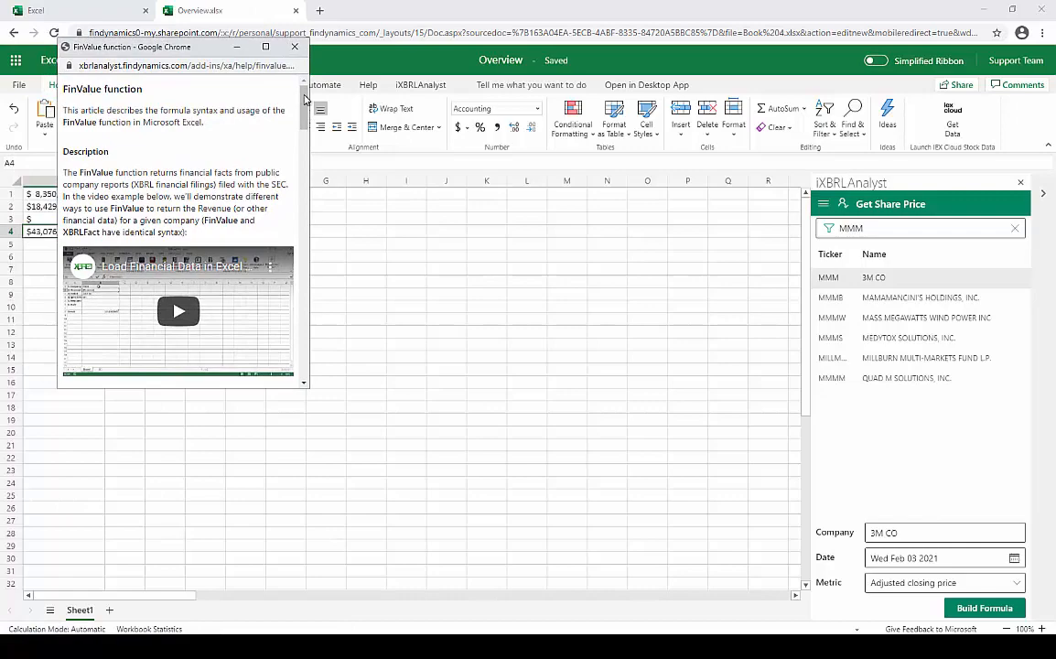
scroll("down", 3)
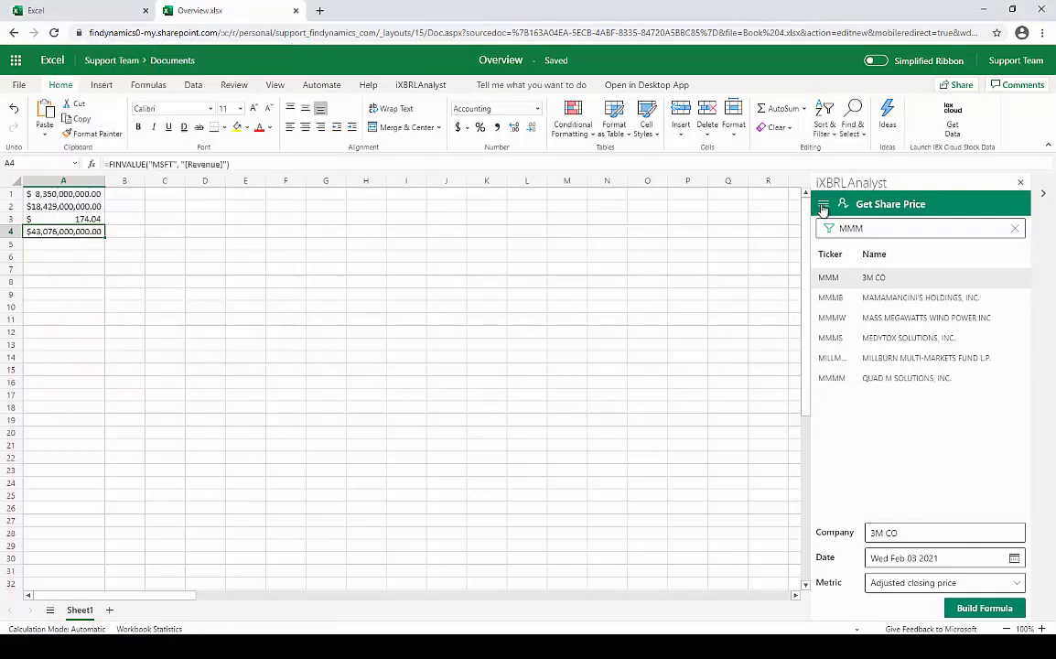
Browse the add-in menu, open the Feedback form, and show the iXBRLAnalyst commands
left_click(823, 203)
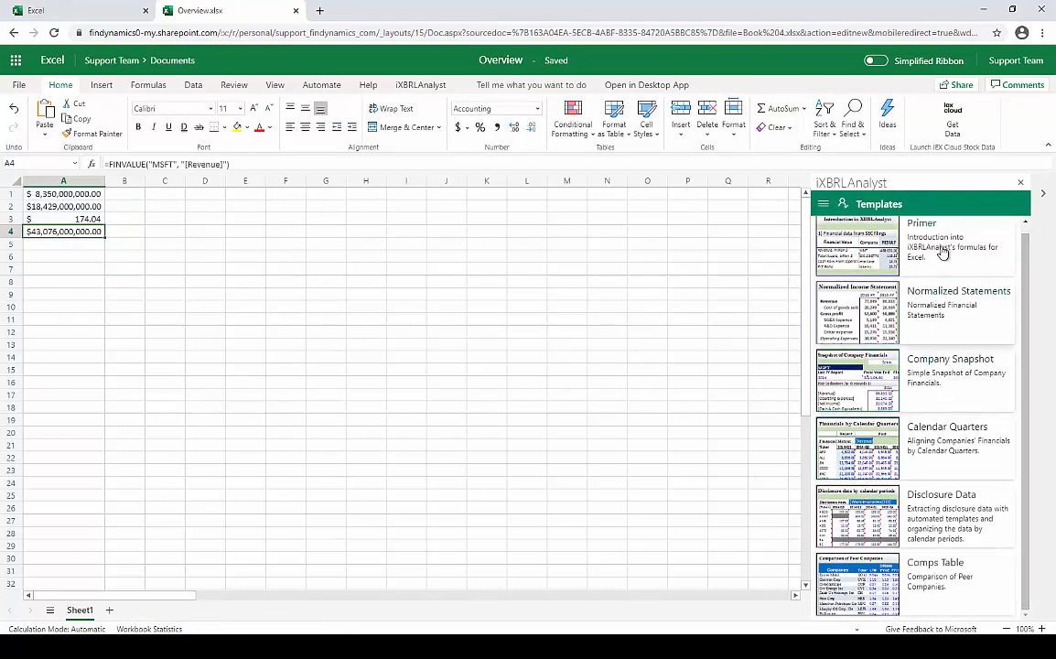
left_click(822, 204)
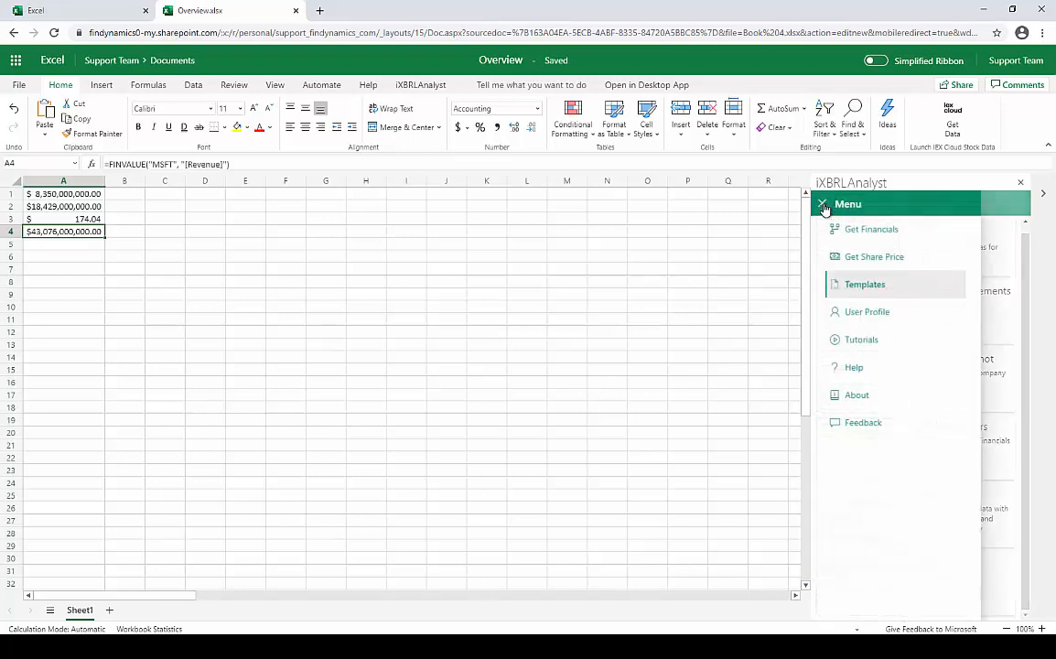
mouse_move(875, 257)
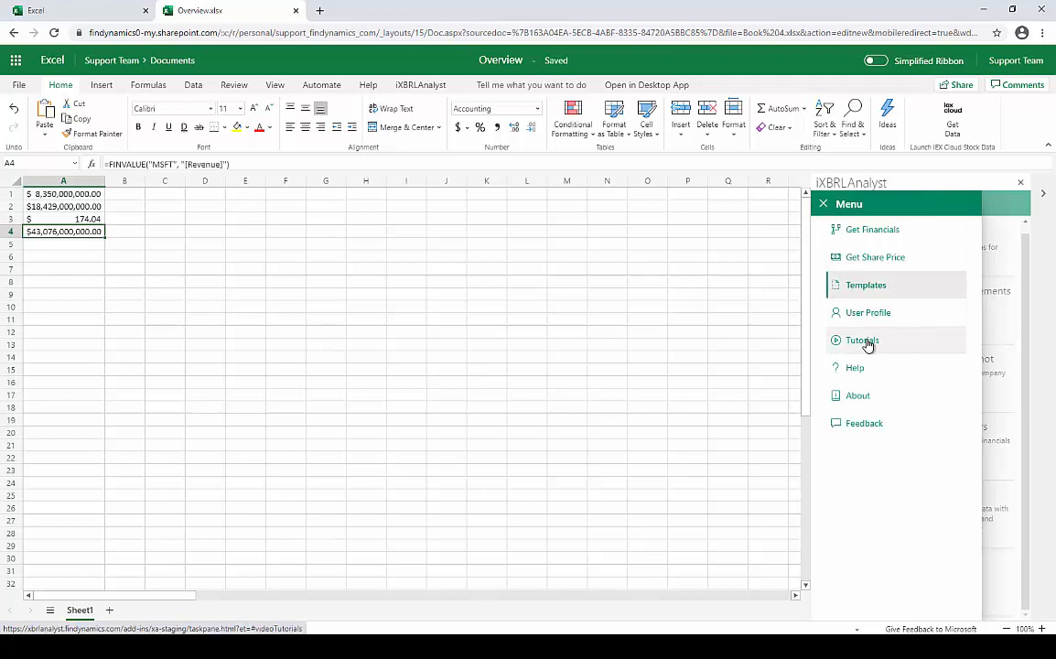
mouse_move(855, 367)
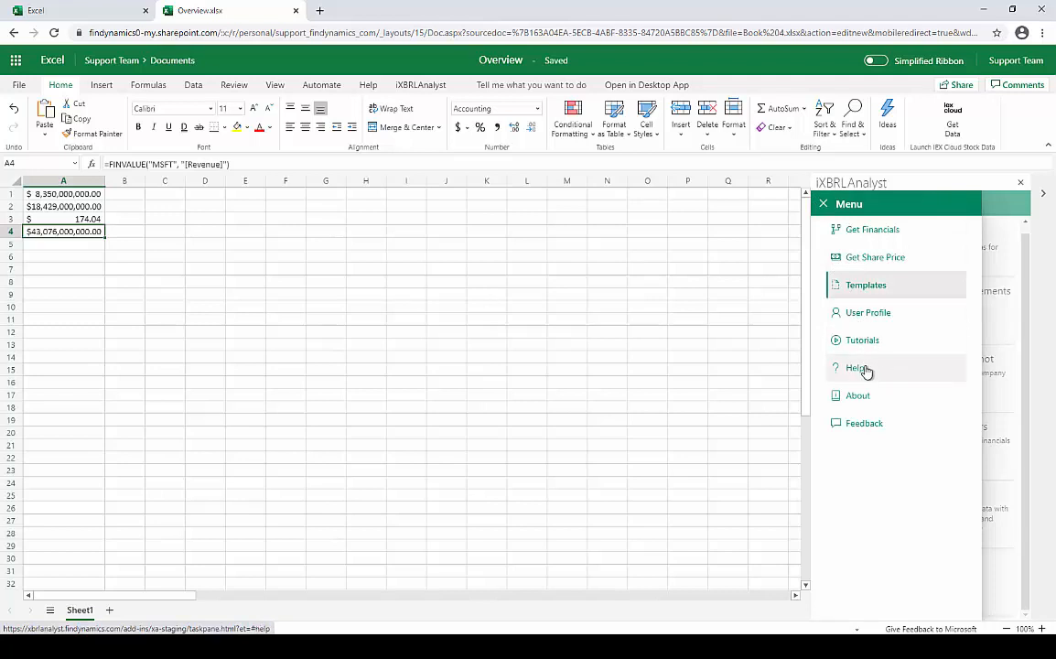
left_click(864, 423)
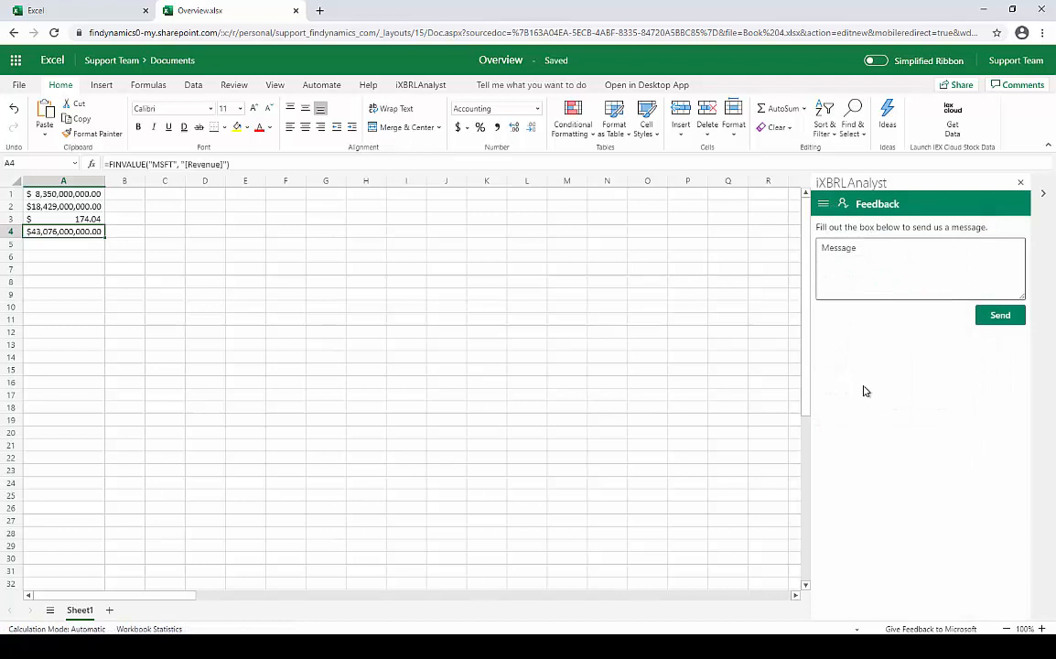
left_click(420, 84)
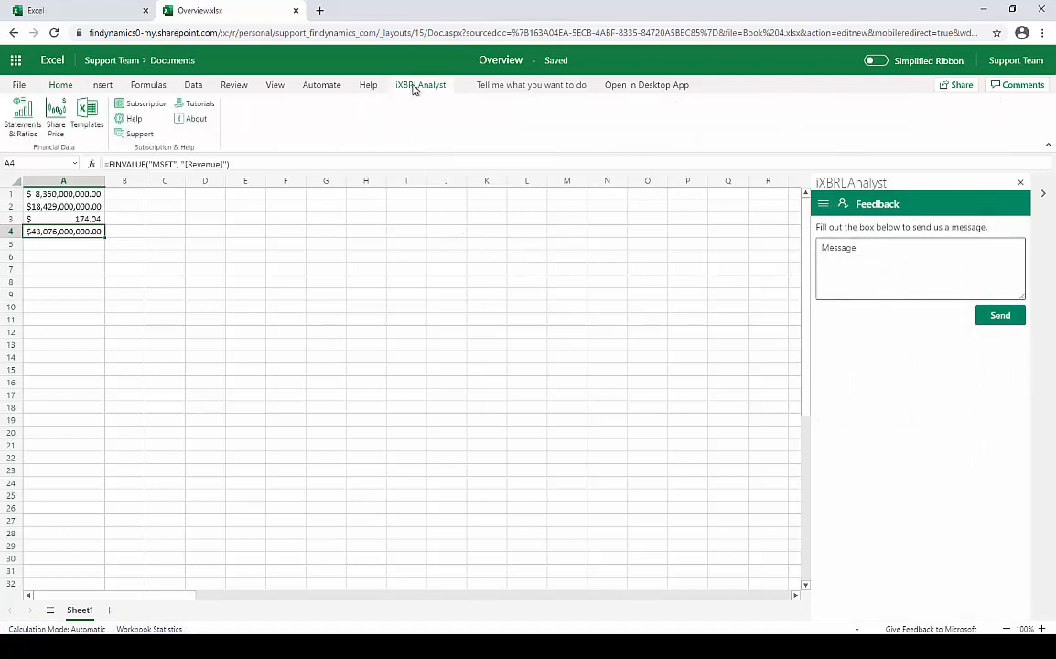
mouse_move(401, 111)
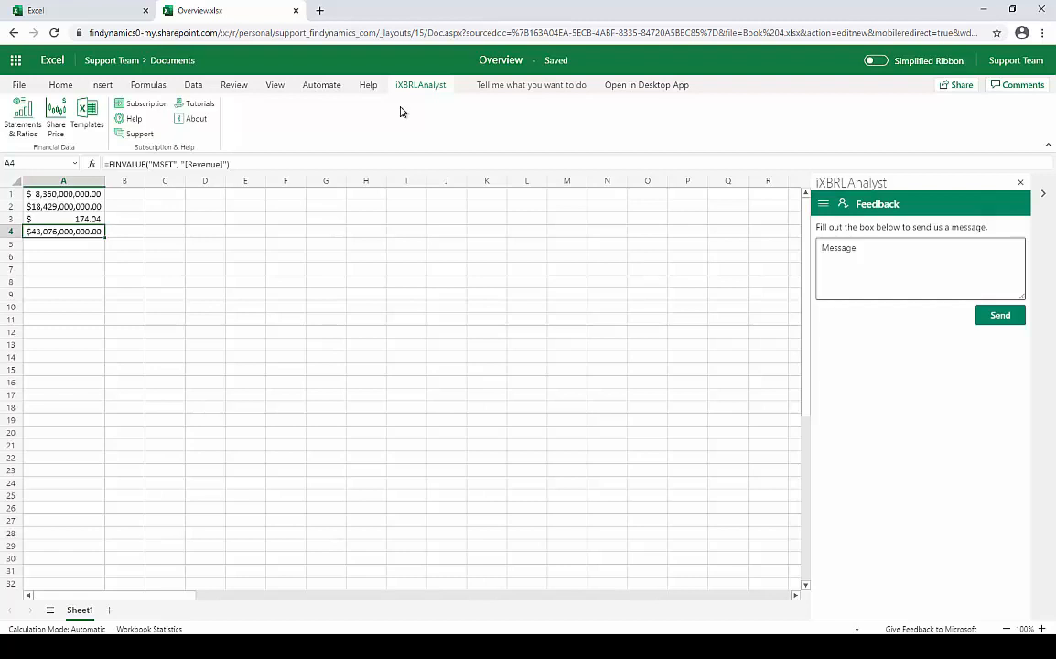
mouse_move(420, 120)
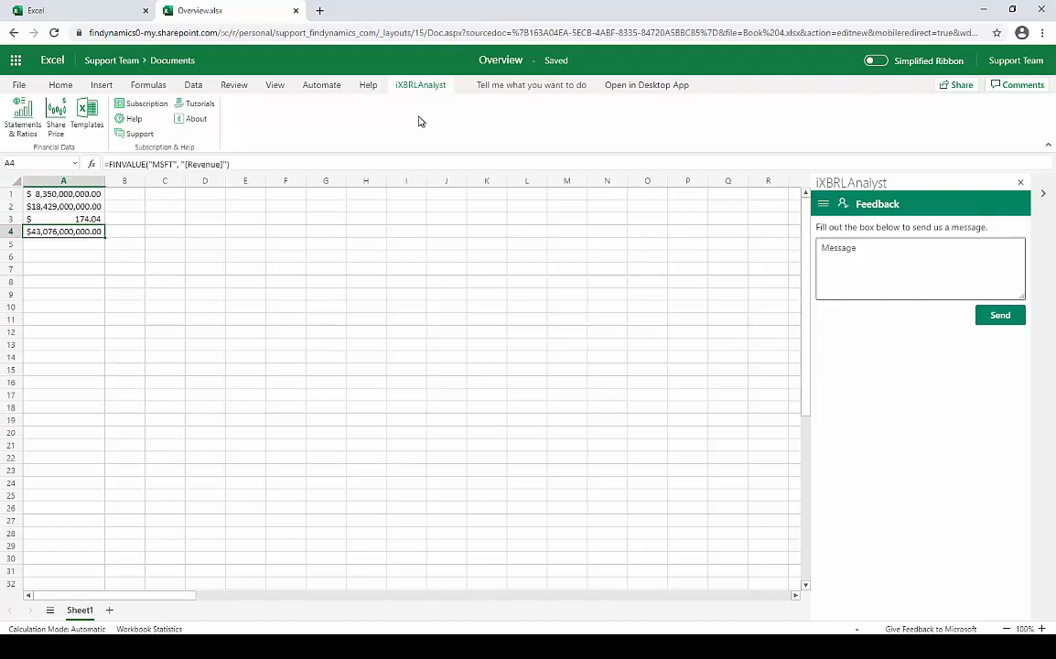